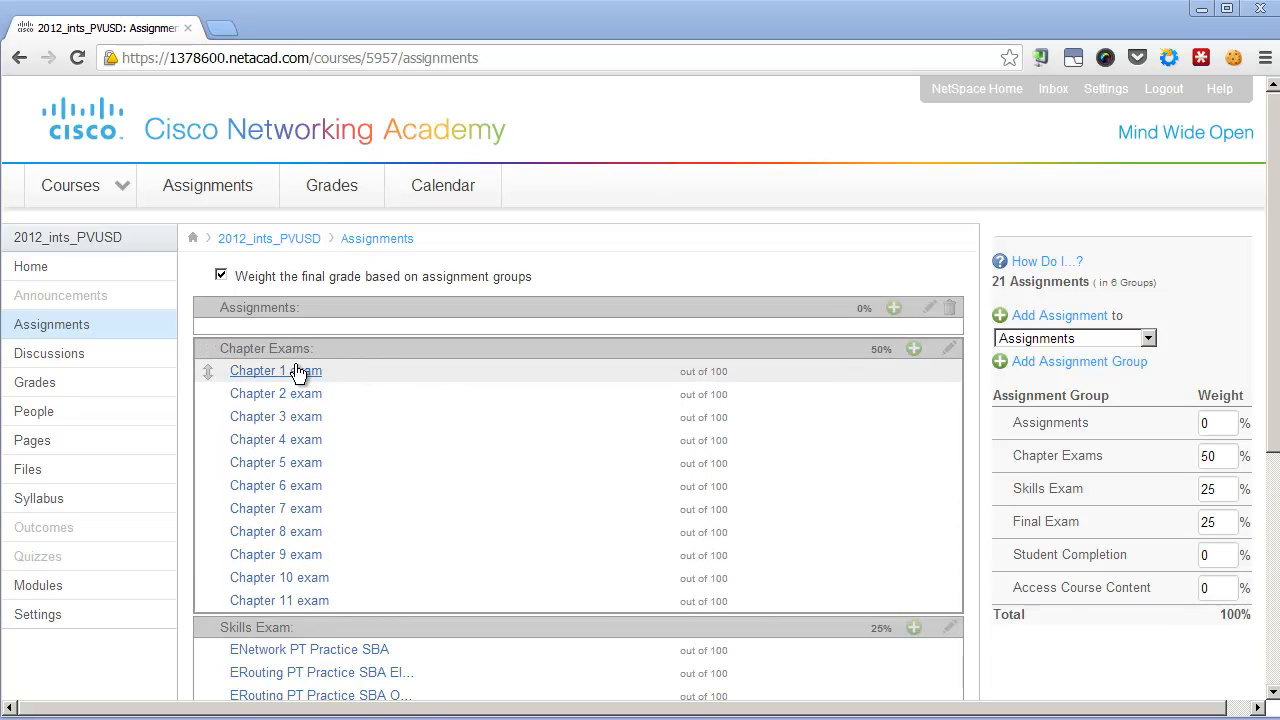
mouse_move(130, 338)
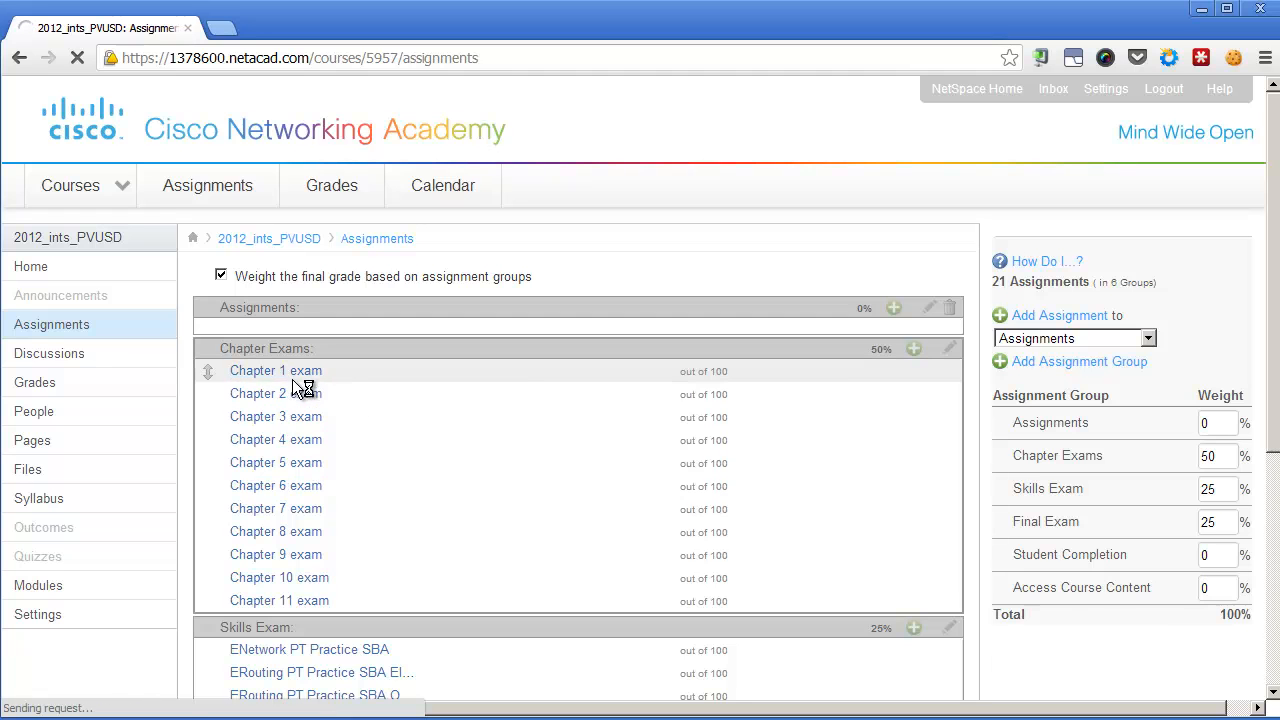
- Launch the Chapter 1 exam activity and go to its Manage Activations page
left_click(275, 371)
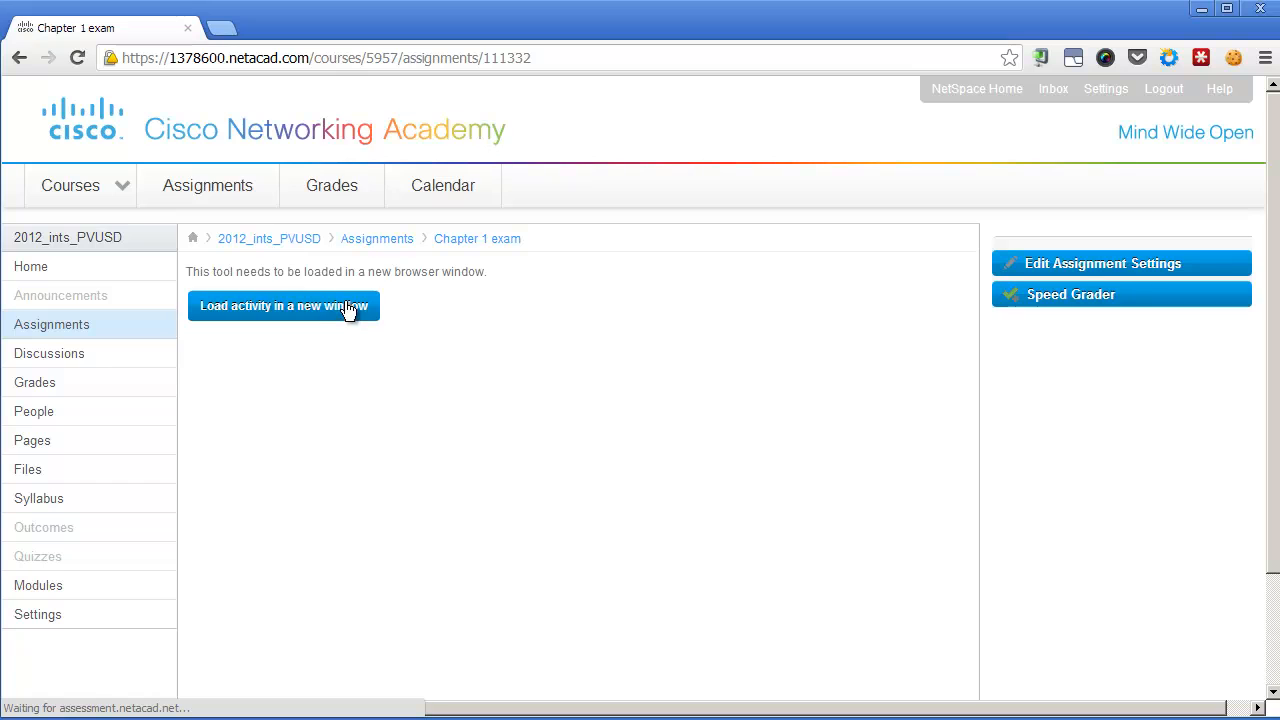
left_click(283, 306)
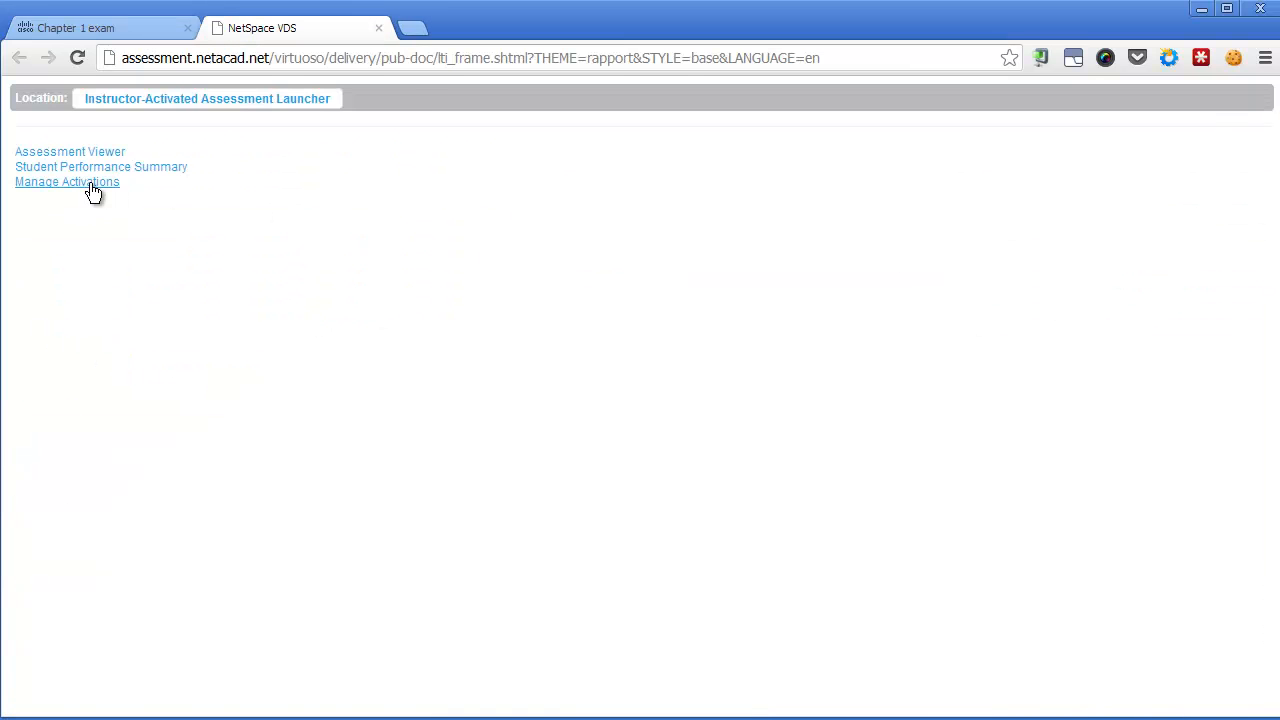
left_click(67, 181)
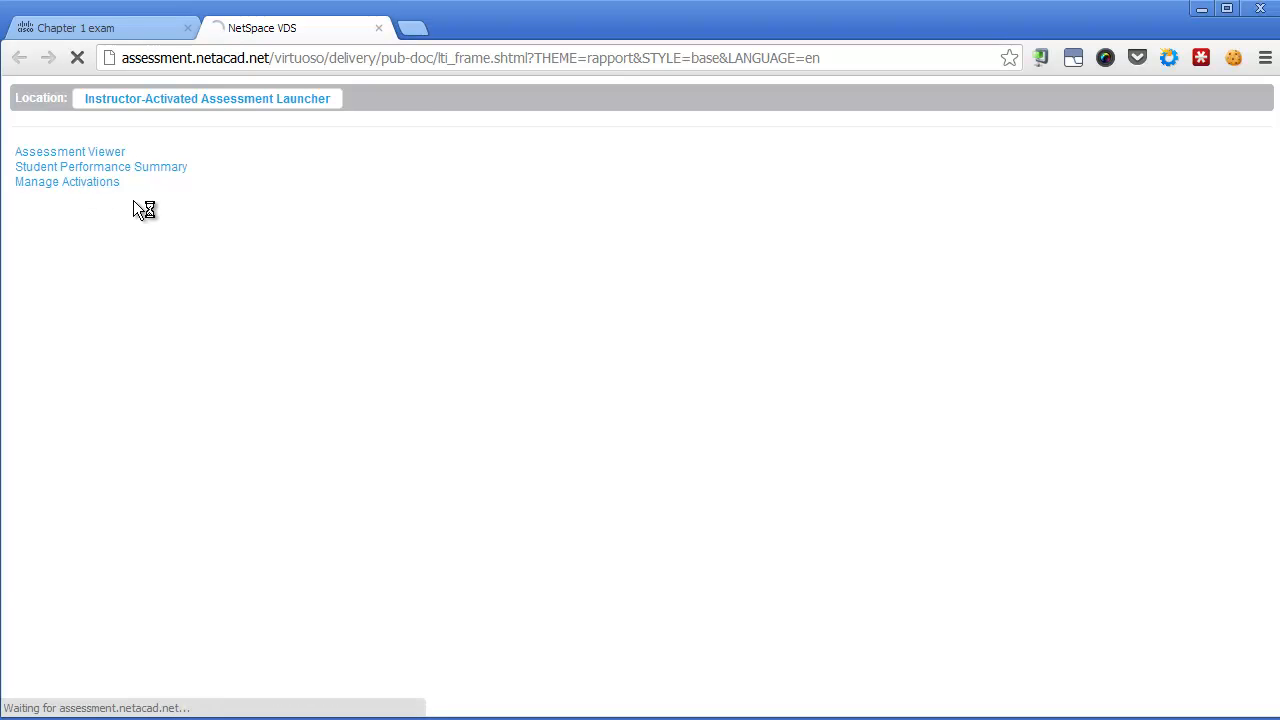
left_click(66, 181)
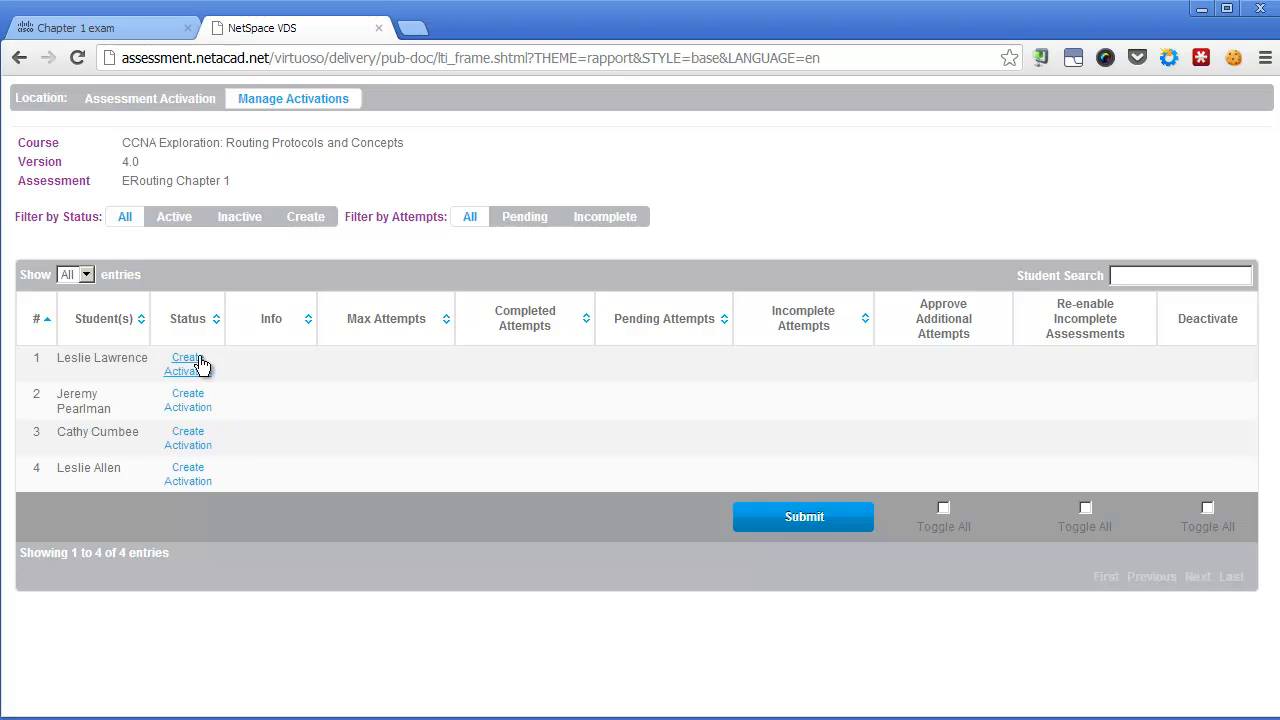
mouse_move(200, 385)
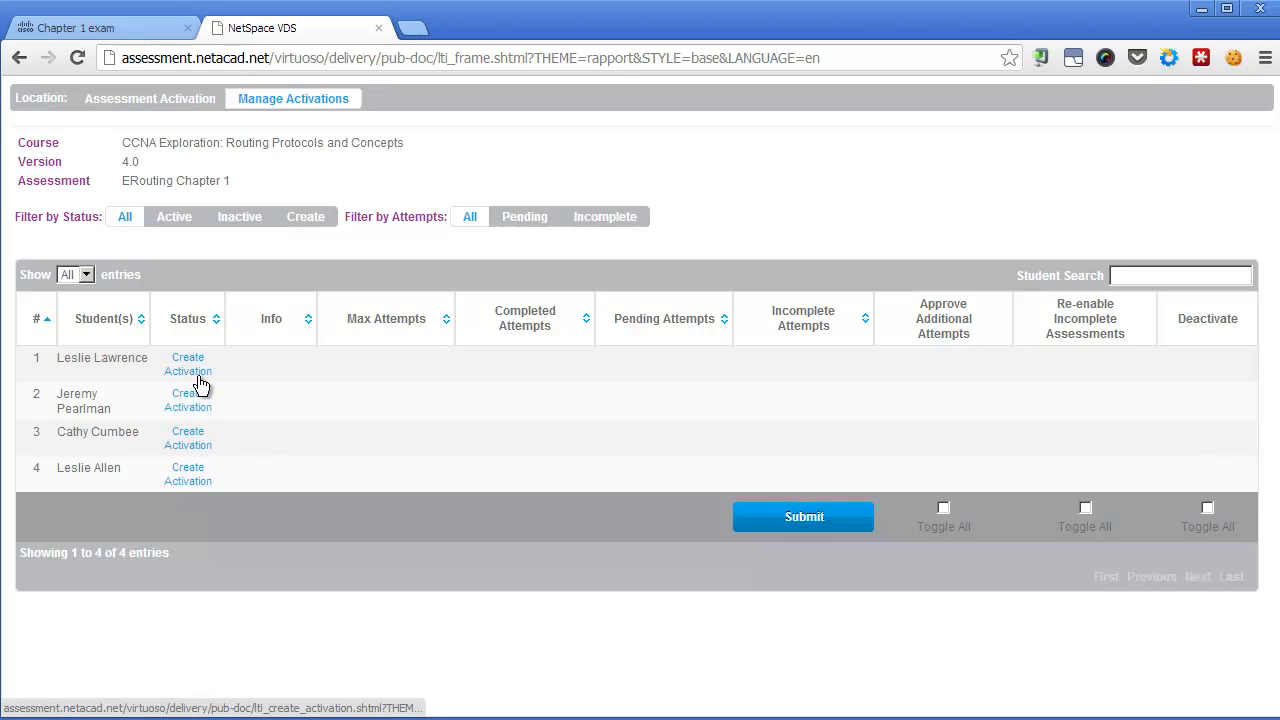
mouse_move(270, 383)
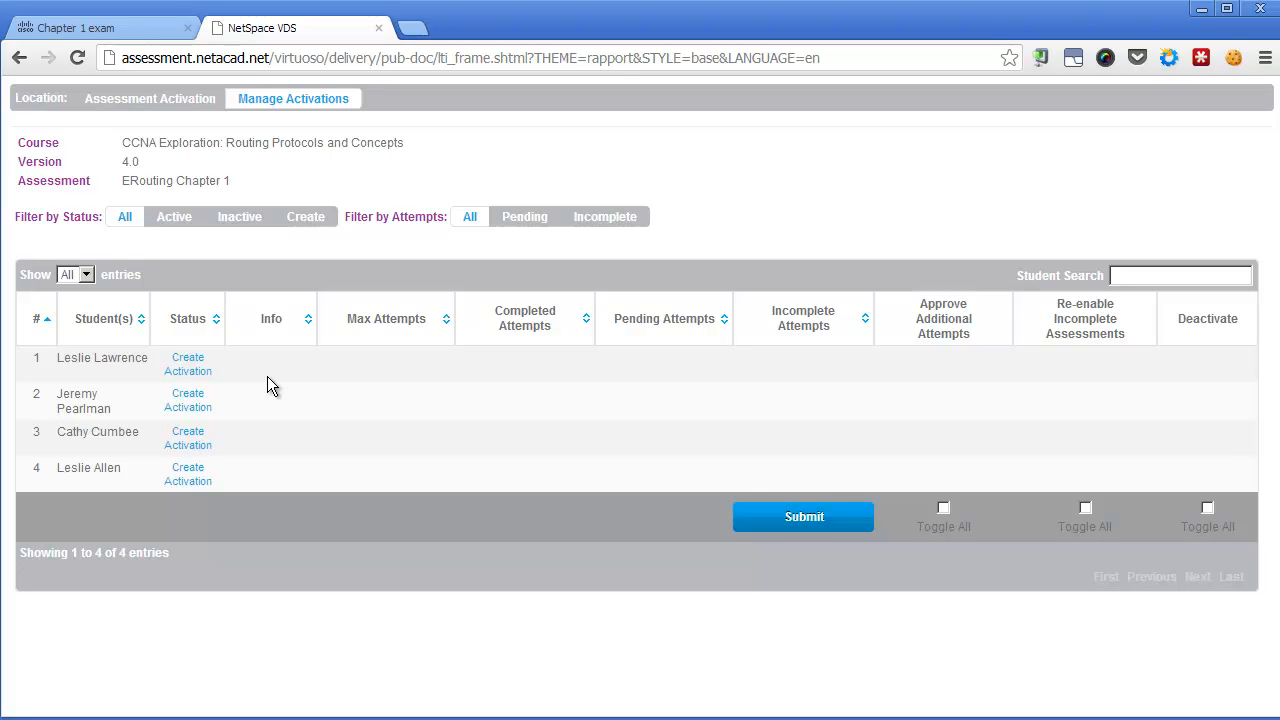
mouse_move(288, 390)
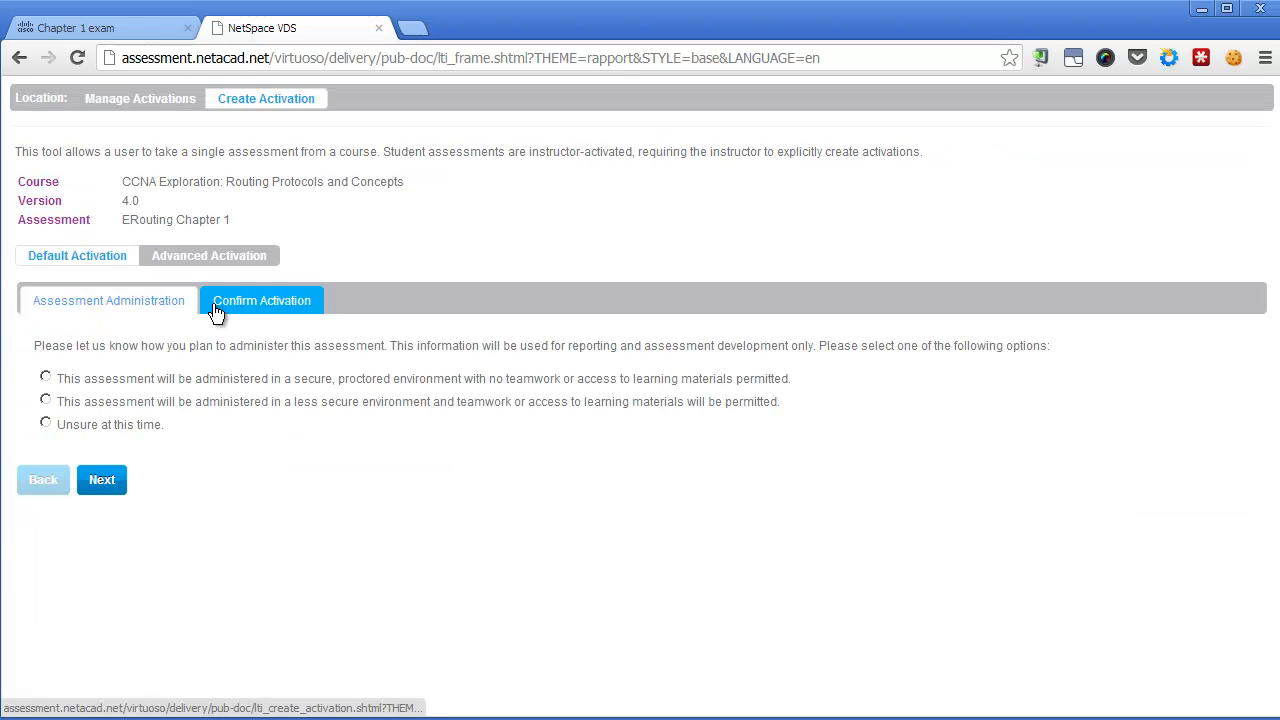
- Start an Advanced Activation declaring a secure, proctored exam environment
left_click(209, 255)
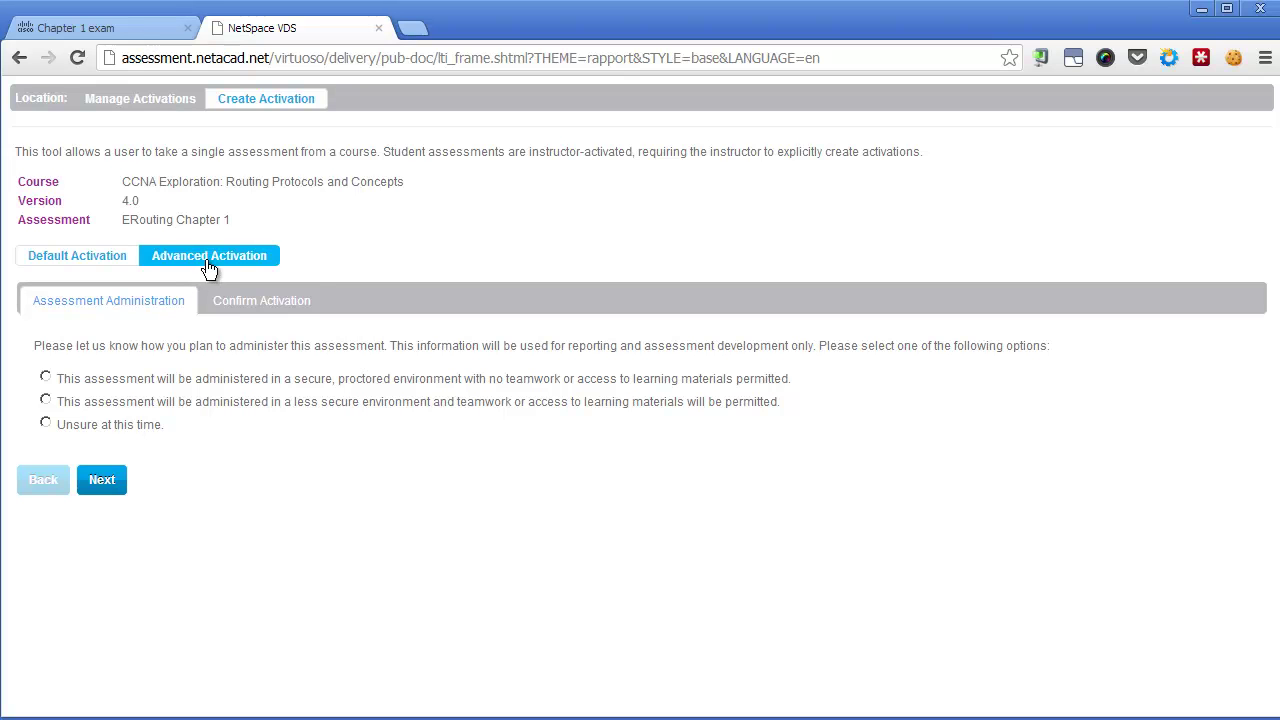
left_click(209, 255)
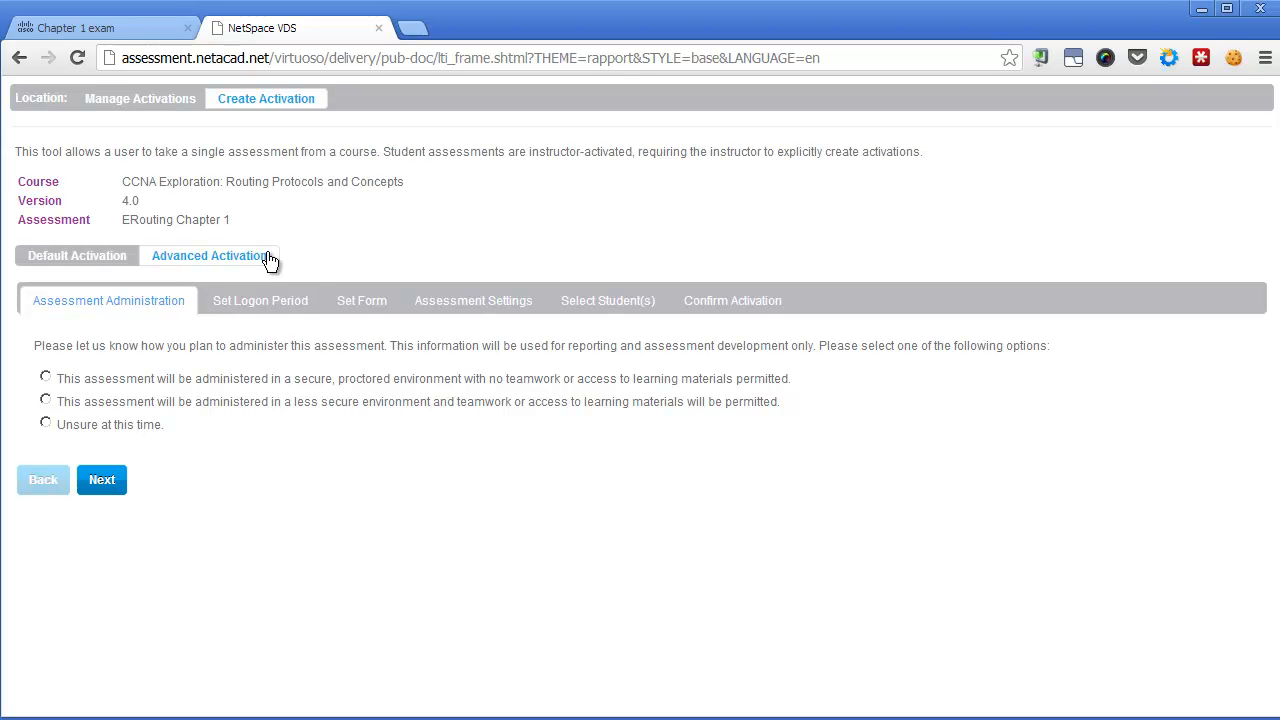
left_click(45, 378)
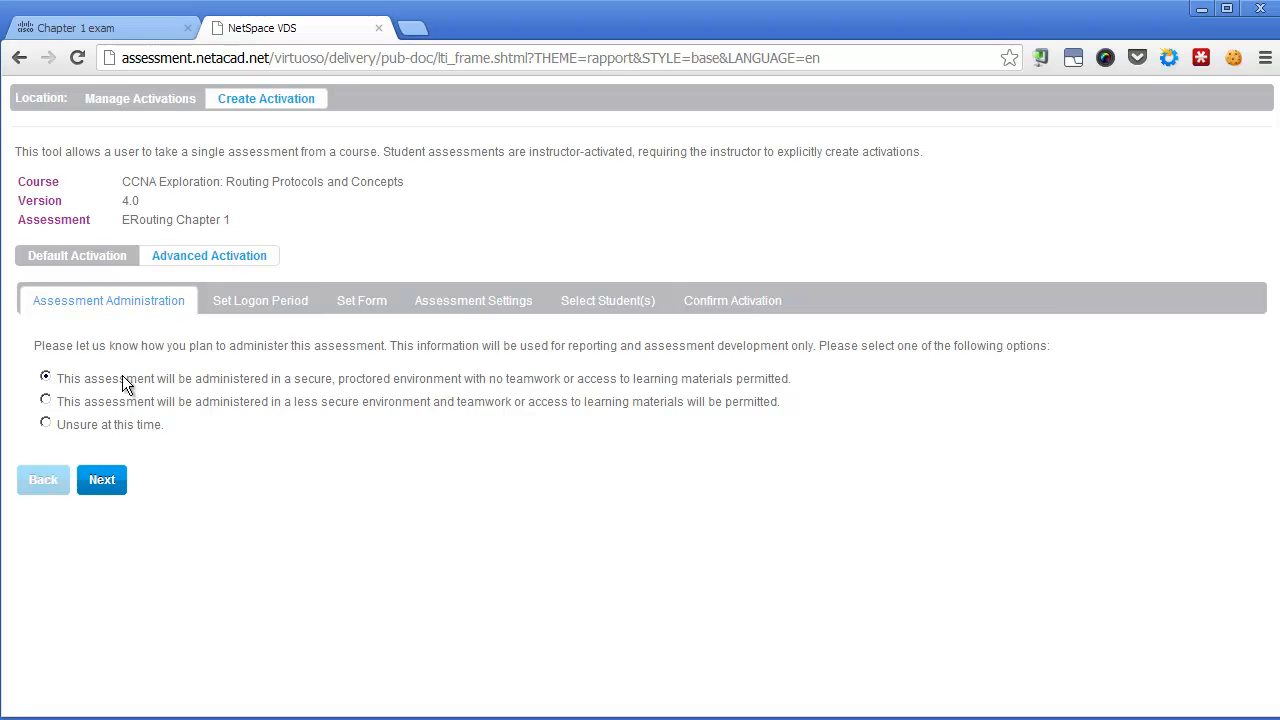
left_click(101, 480)
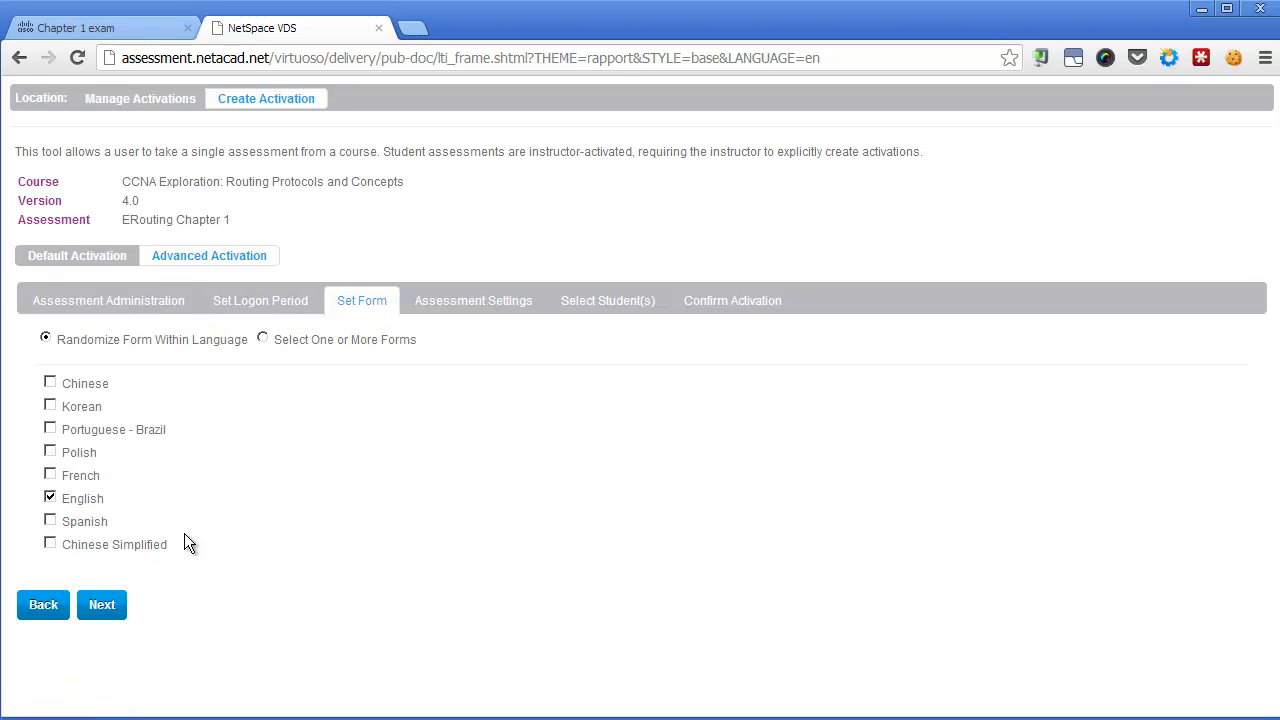
- Choose specific exam forms, keep all four students, and create the advanced activation
left_click(263, 338)
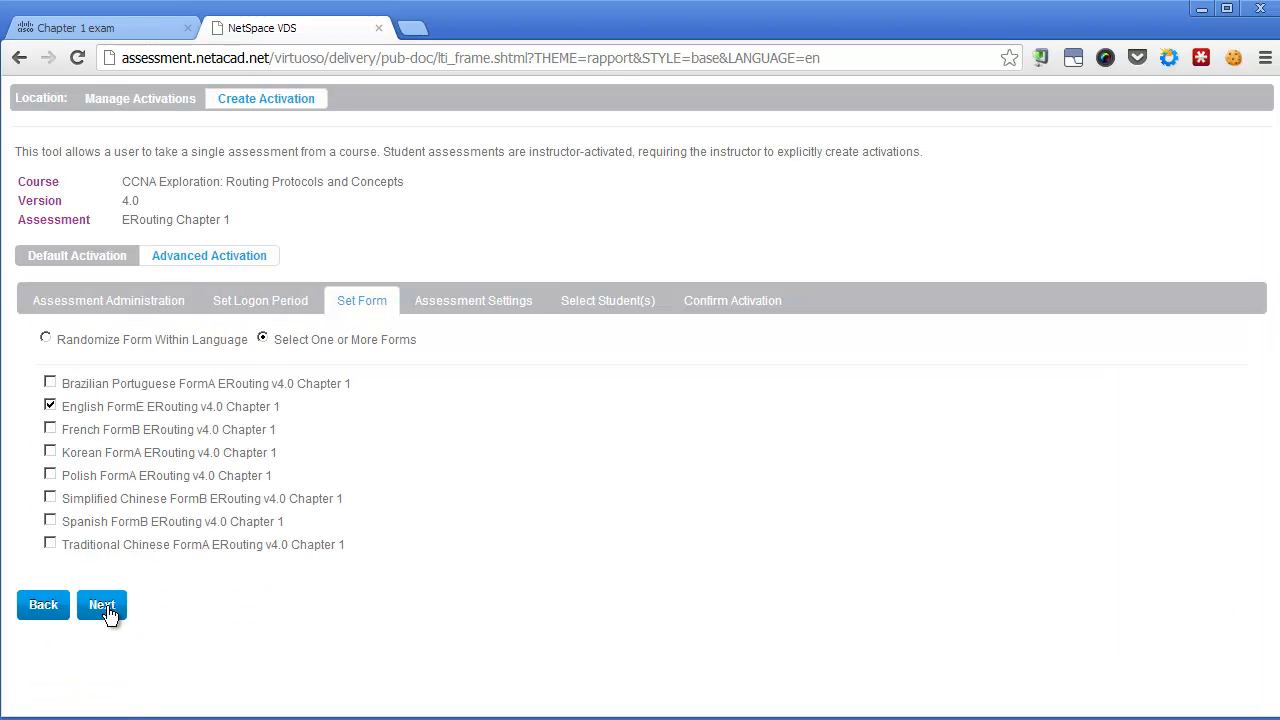
left_click(101, 605)
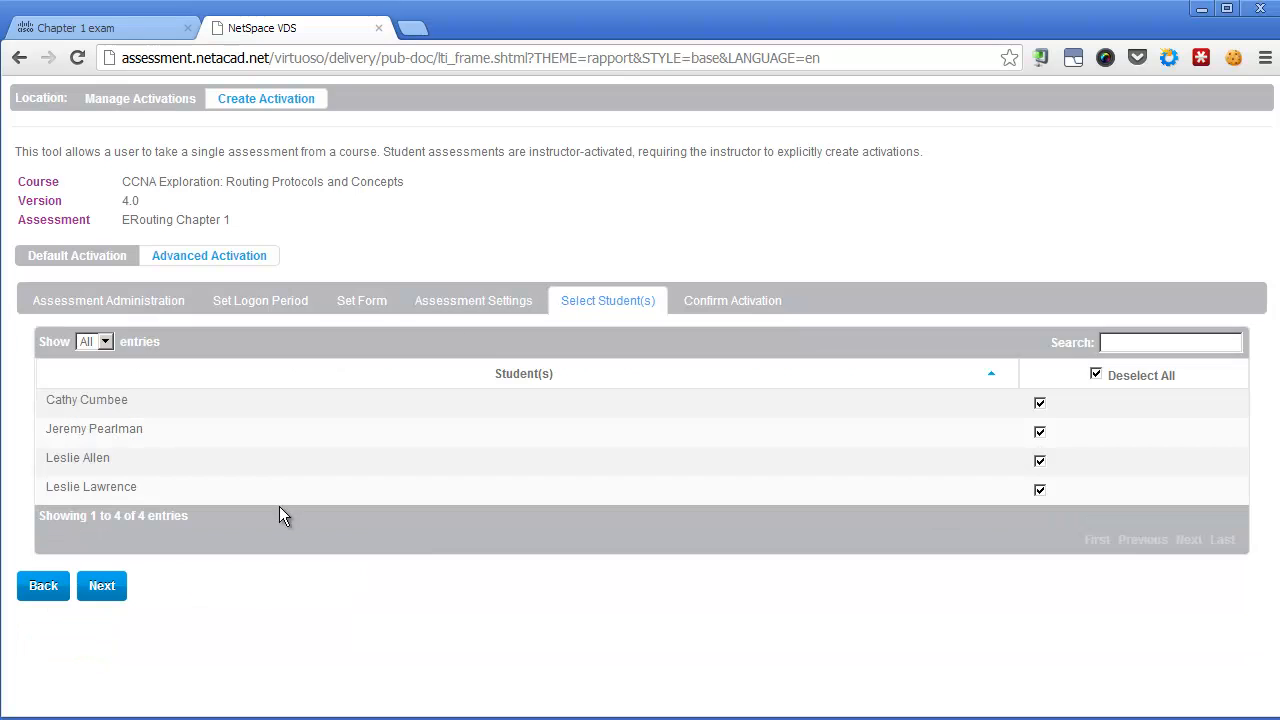
mouse_move(243, 620)
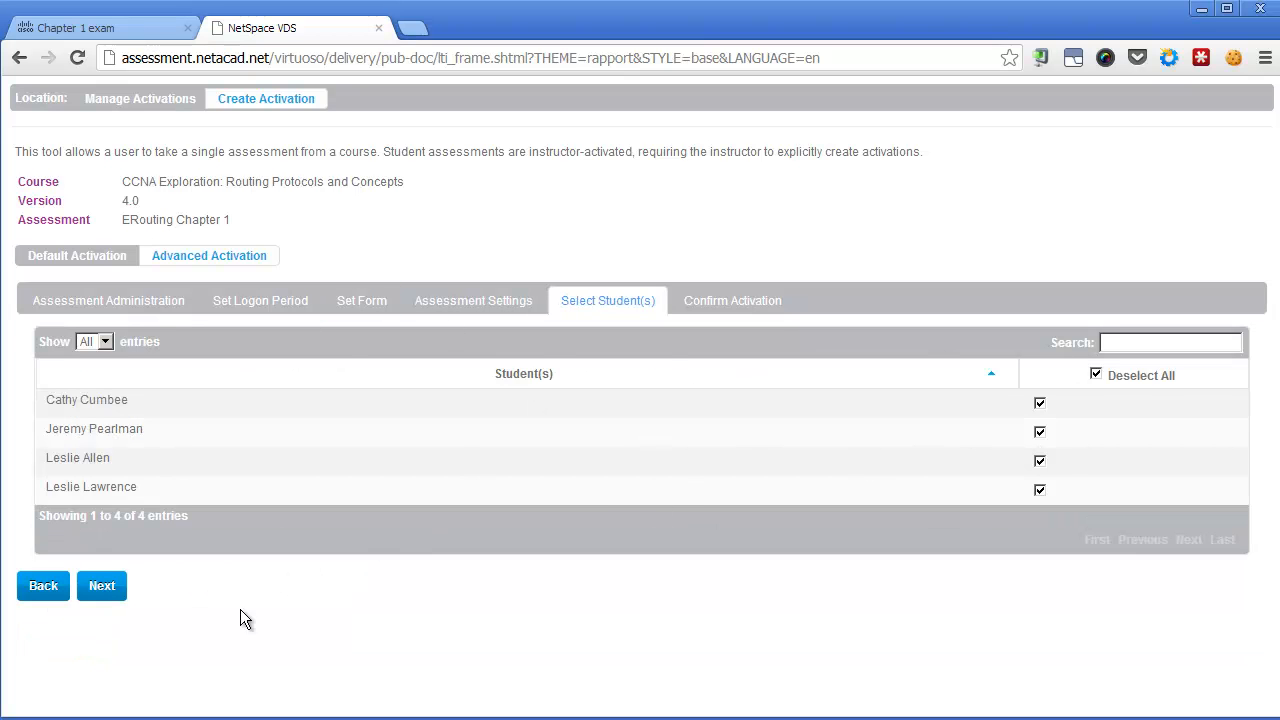
left_click(101, 585)
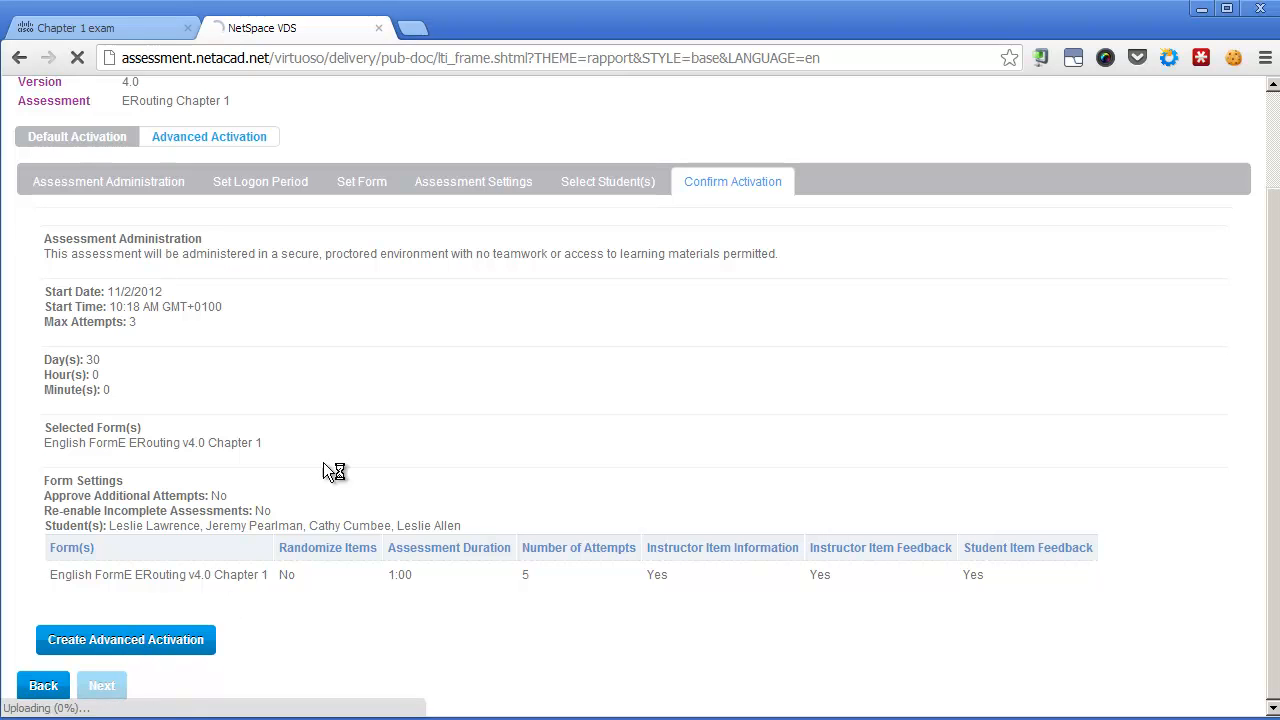
left_click(125, 639)
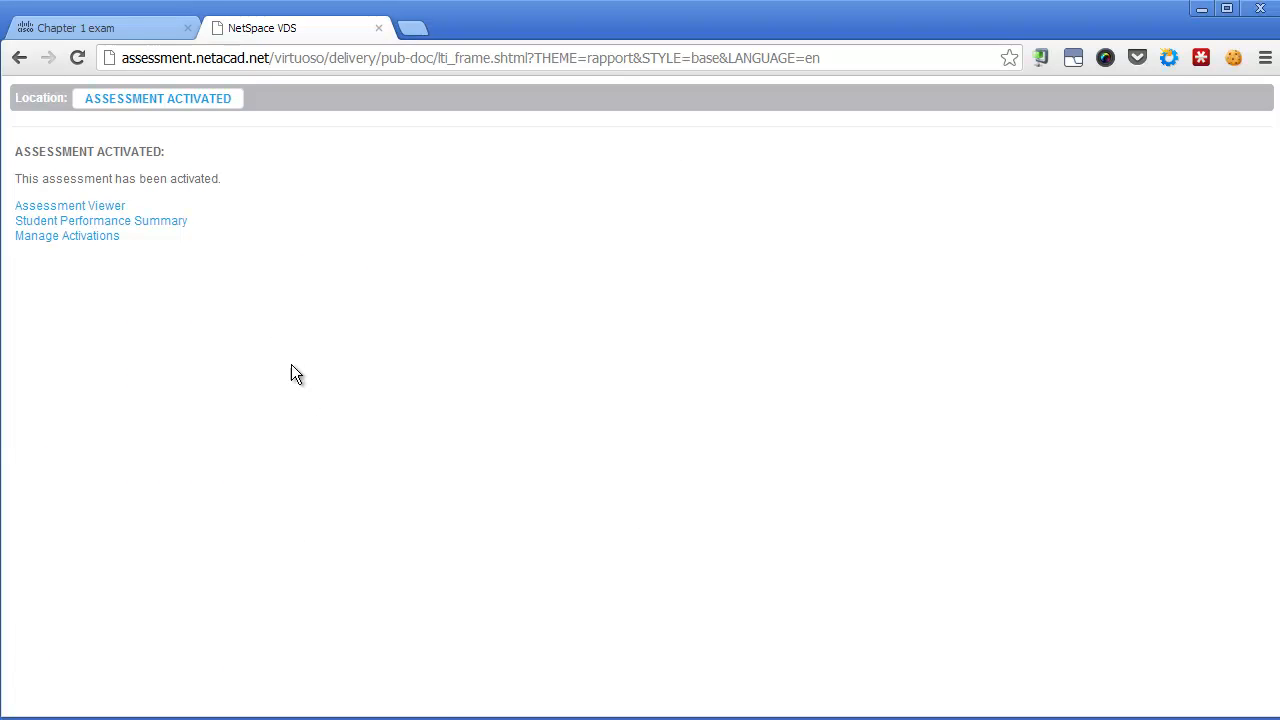